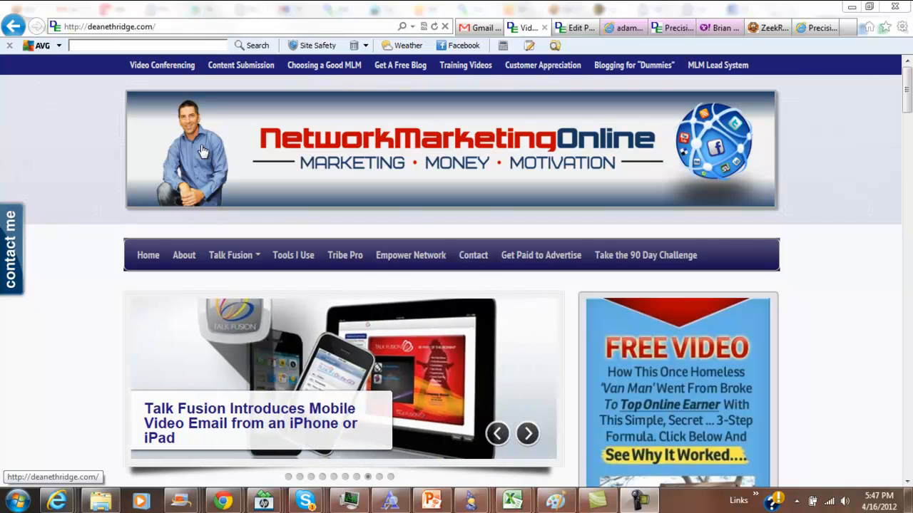
mouse_move(203, 171)
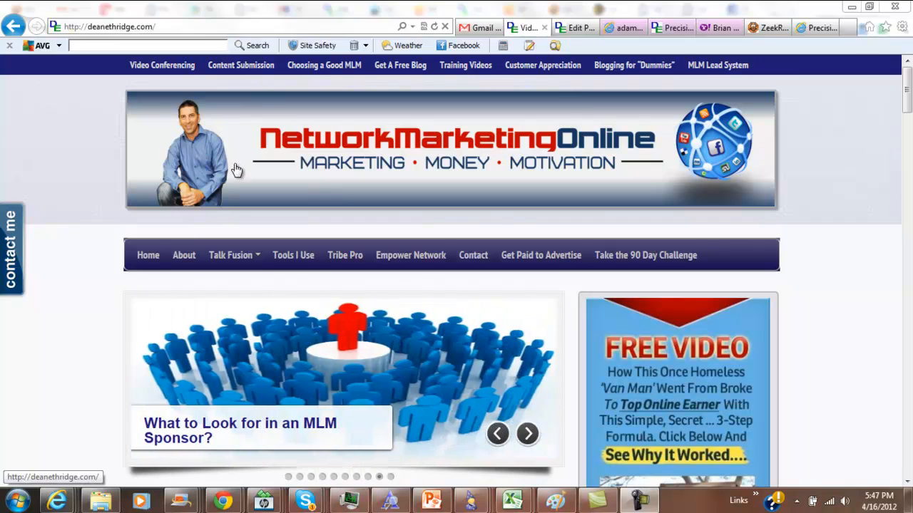
mouse_move(212, 165)
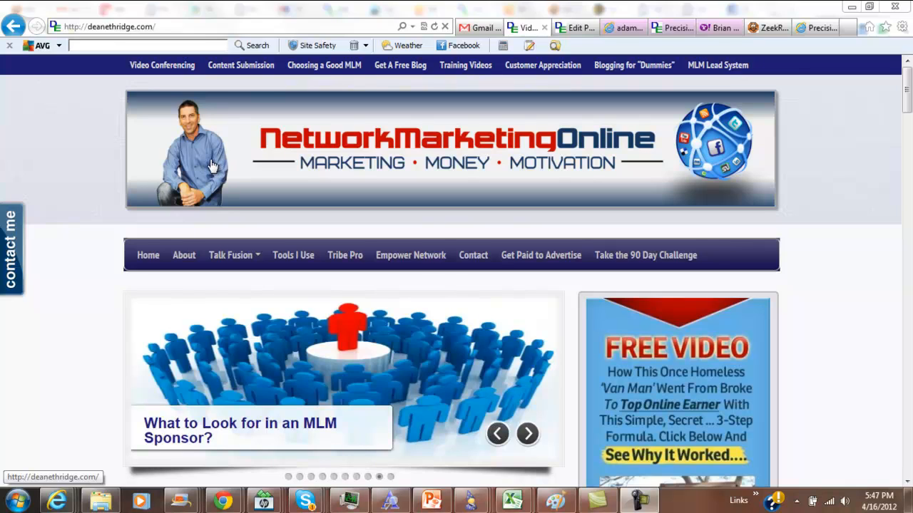
Zoom in on the grey background near the hair and undo a stray change.
left_click(527, 434)
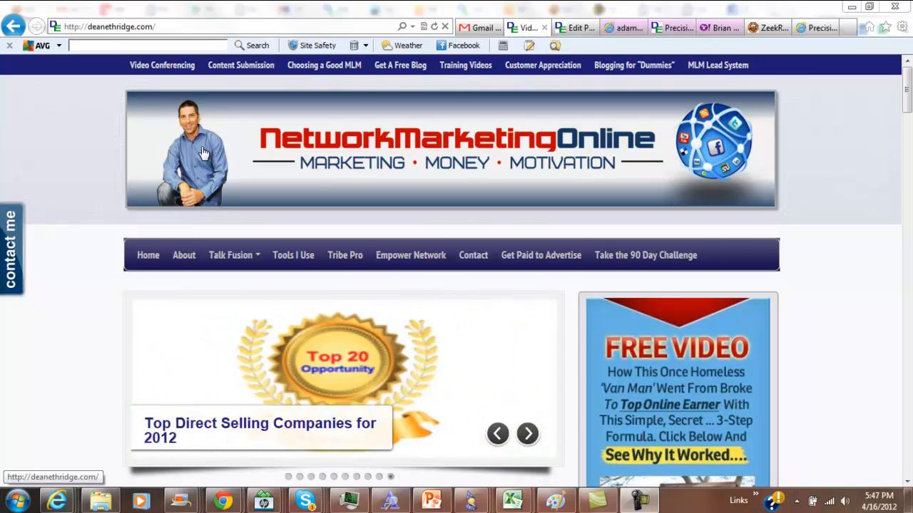
mouse_move(200, 160)
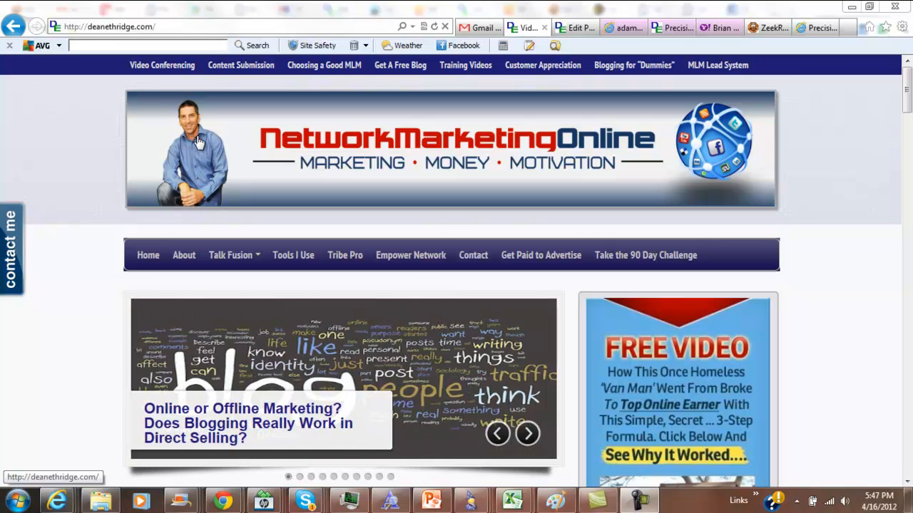
mouse_move(212, 146)
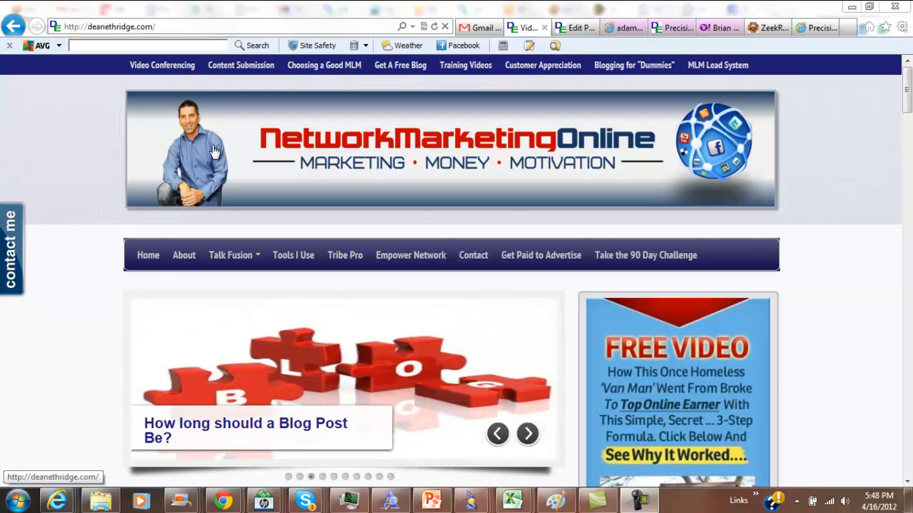
mouse_move(205, 157)
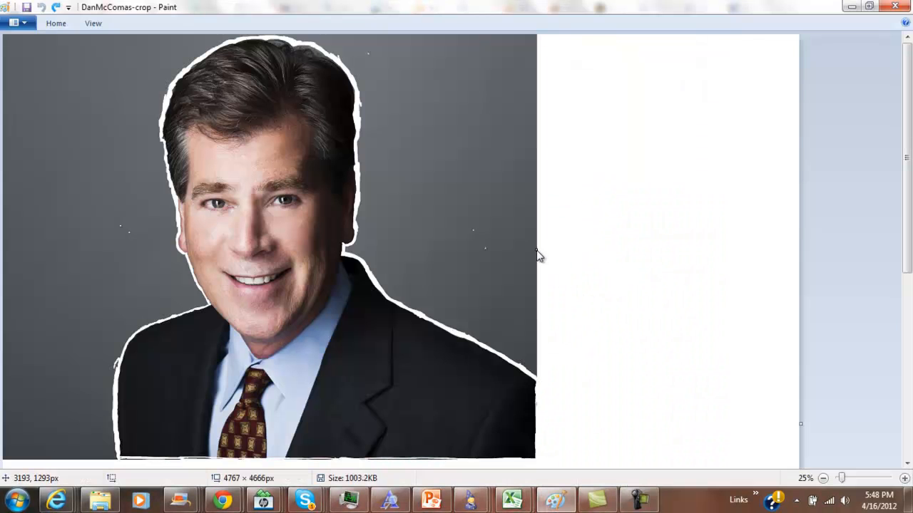
mouse_move(56, 23)
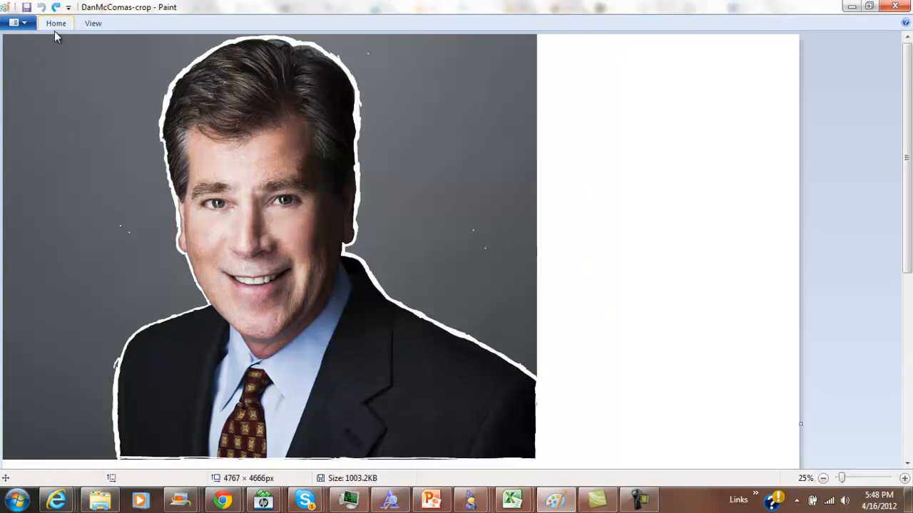
mouse_move(356, 202)
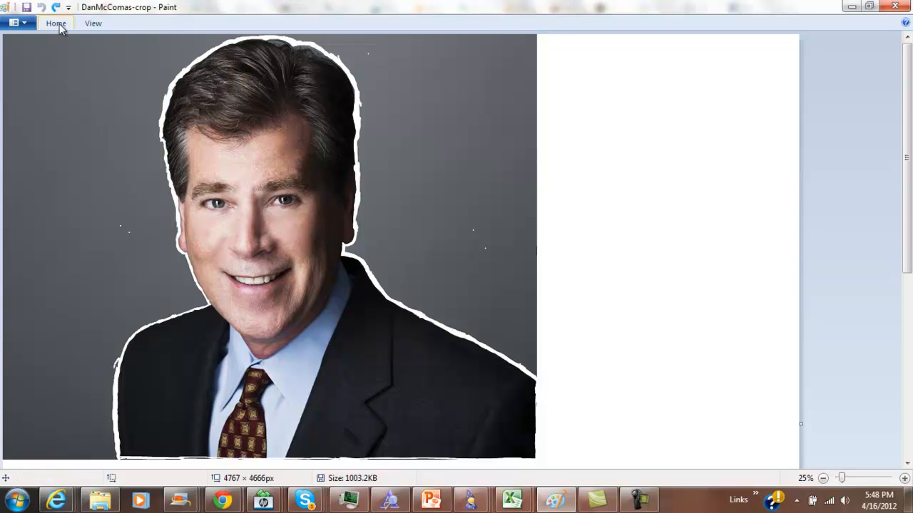
left_click(55, 23)
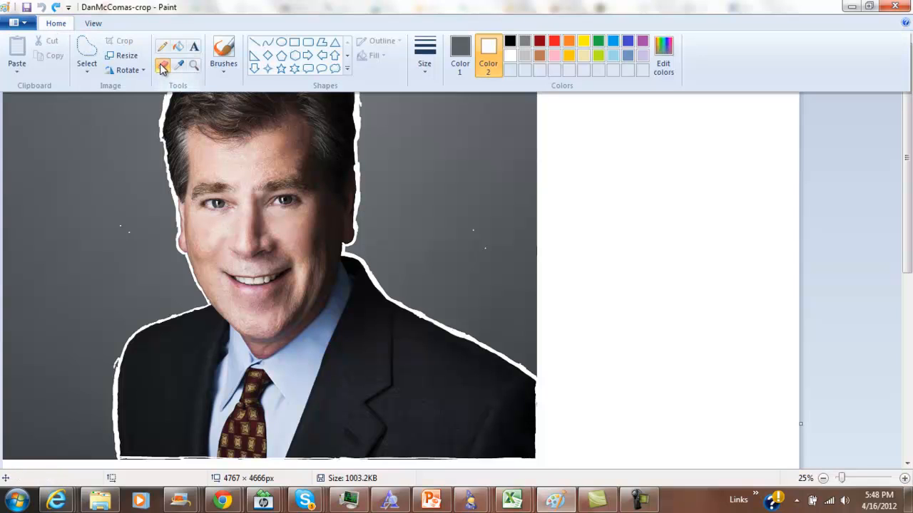
mouse_move(162, 66)
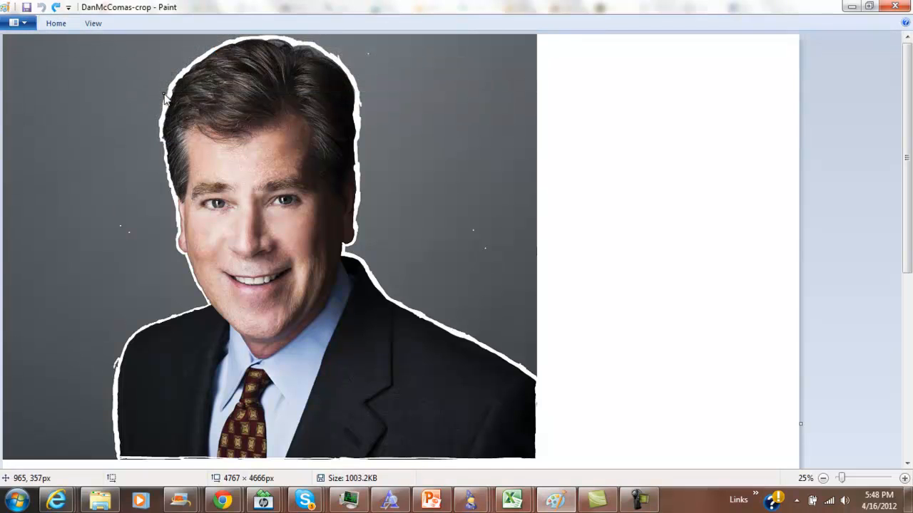
mouse_move(138, 79)
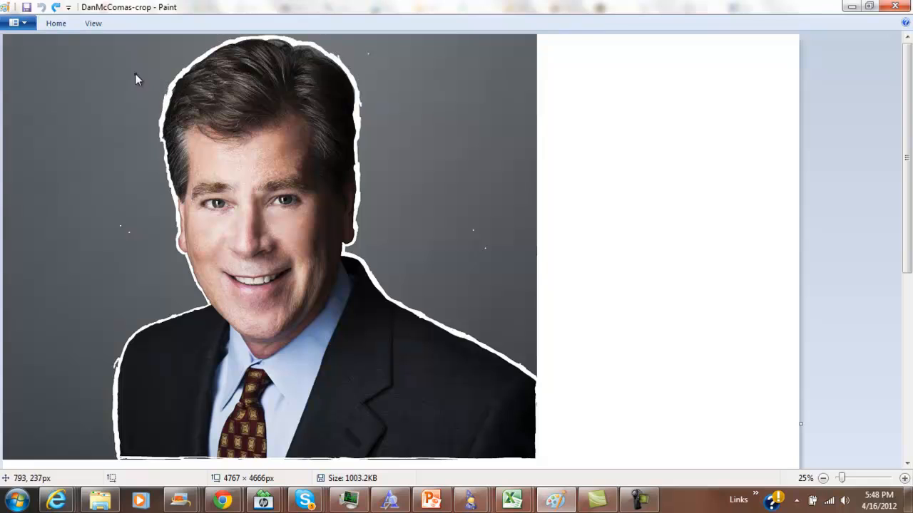
left_click(56, 23)
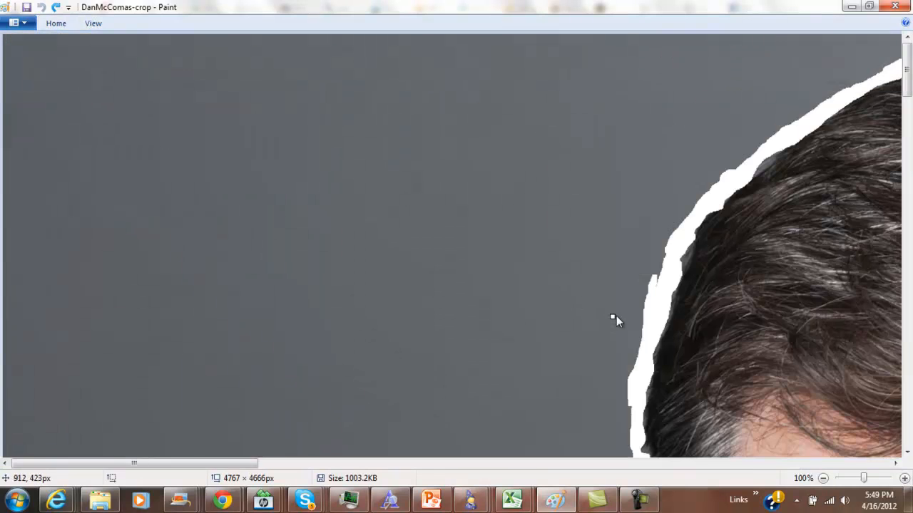
mouse_move(659, 270)
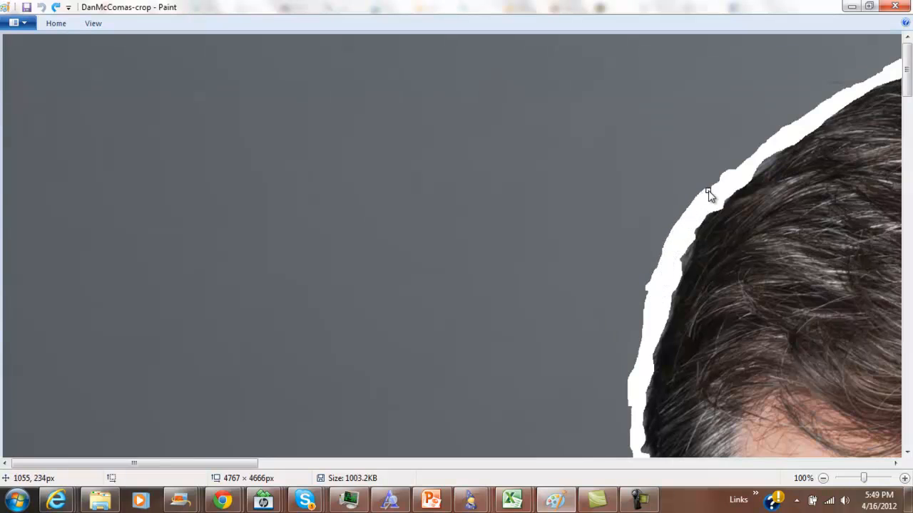
mouse_move(783, 132)
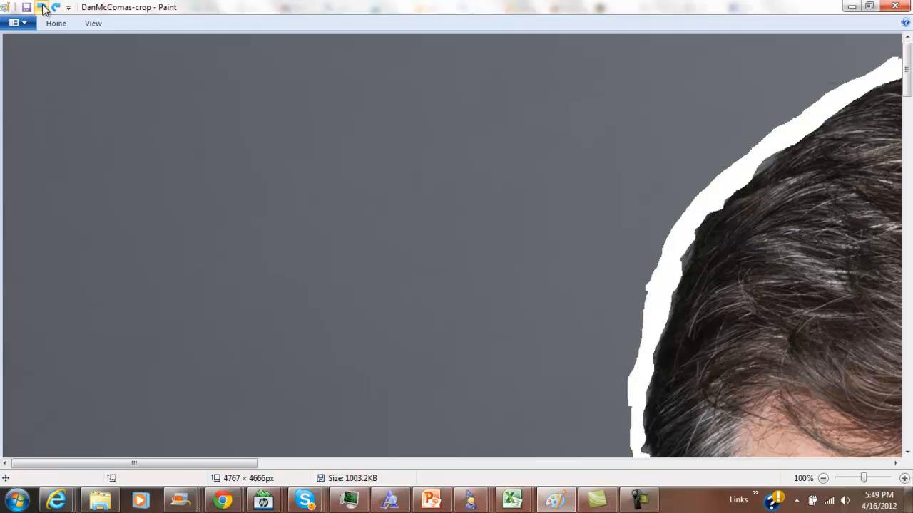
left_click(92, 22)
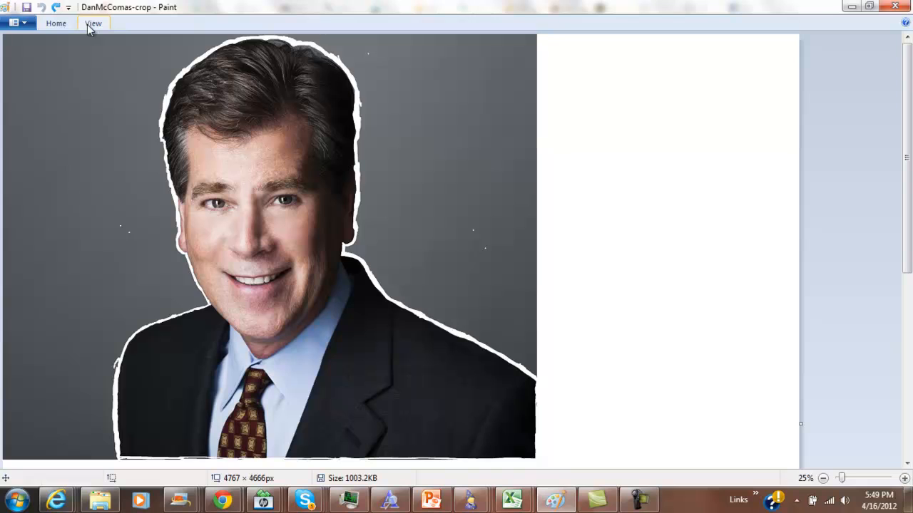
Trace a free-form selection around the man's outline.
left_click(55, 22)
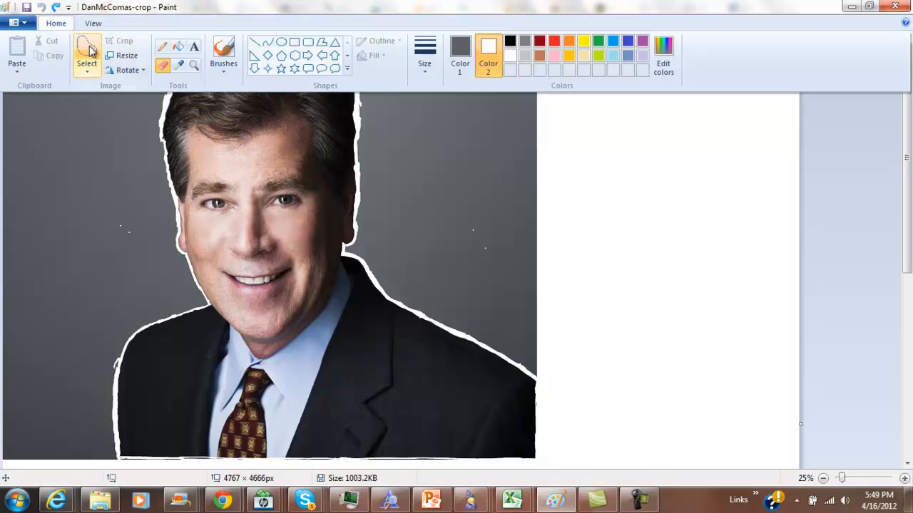
left_click(86, 57)
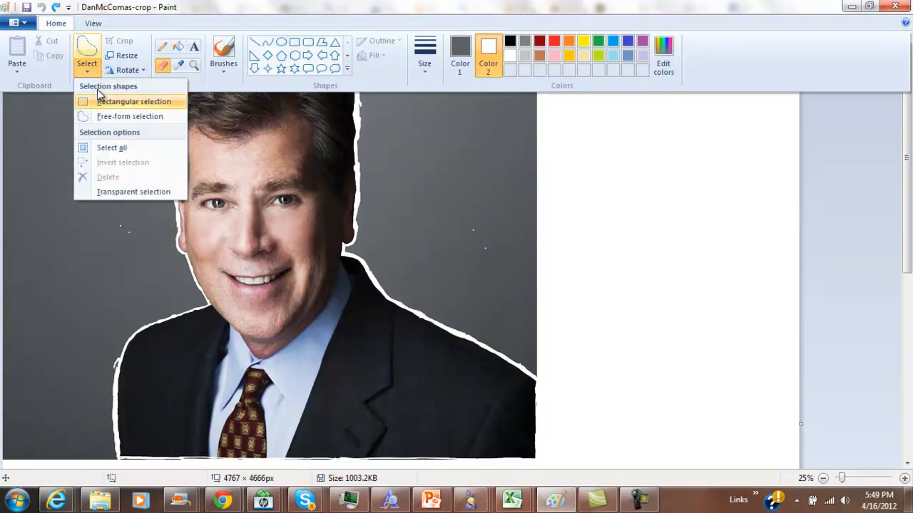
mouse_move(114, 117)
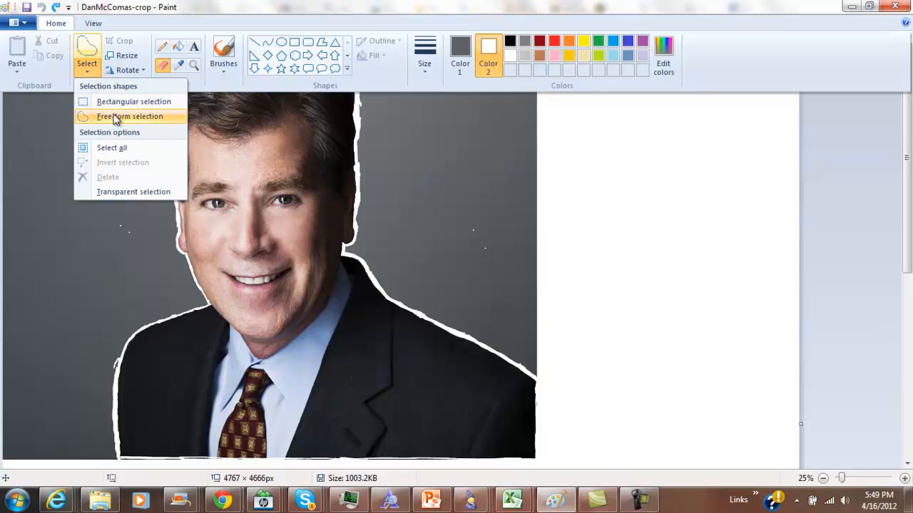
mouse_move(131, 116)
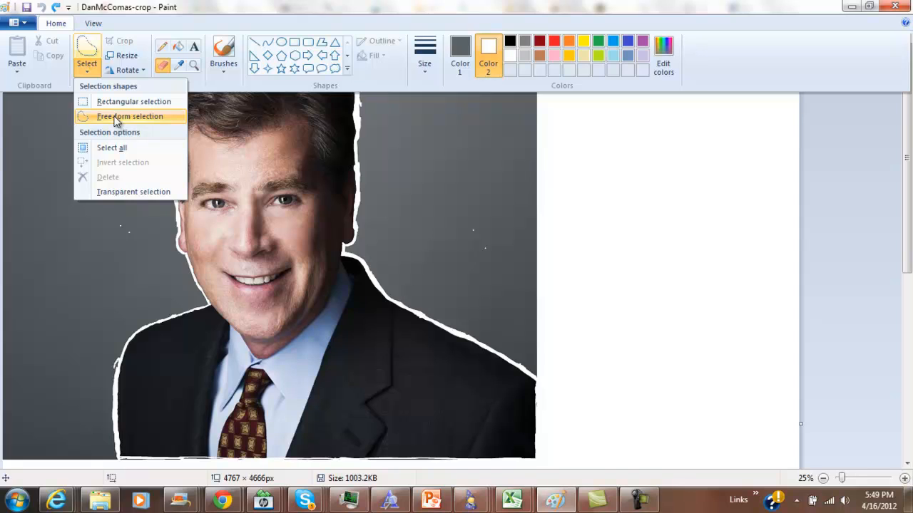
left_click(130, 116)
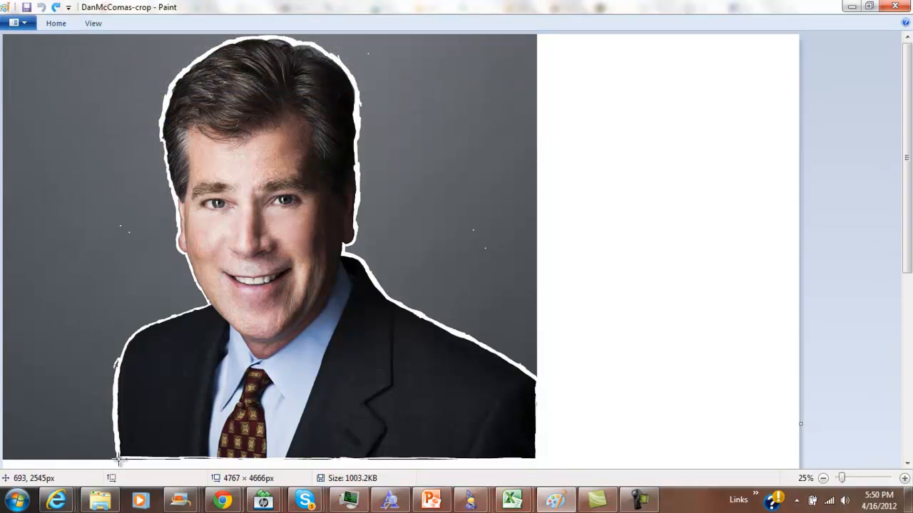
left_click_drag(118, 460, 120, 357)
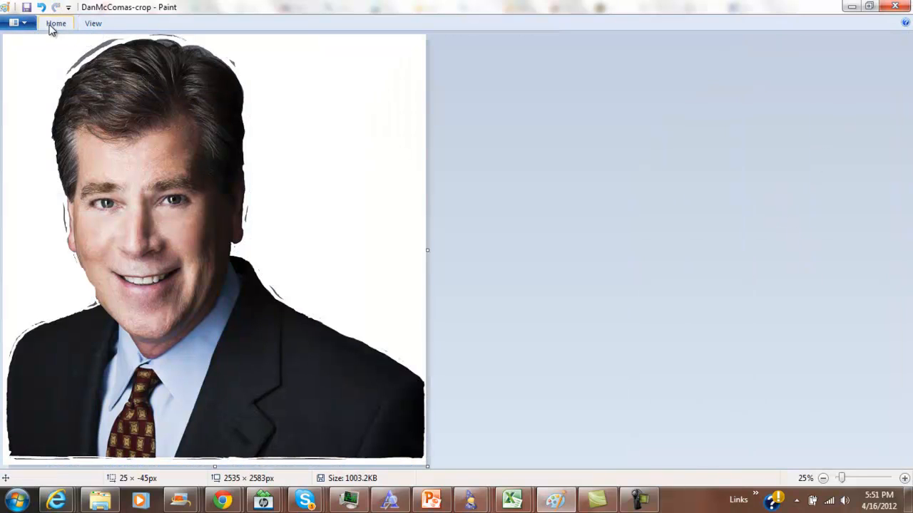
Erase the stray dark edge marks around the hair and ear.
left_click(55, 23)
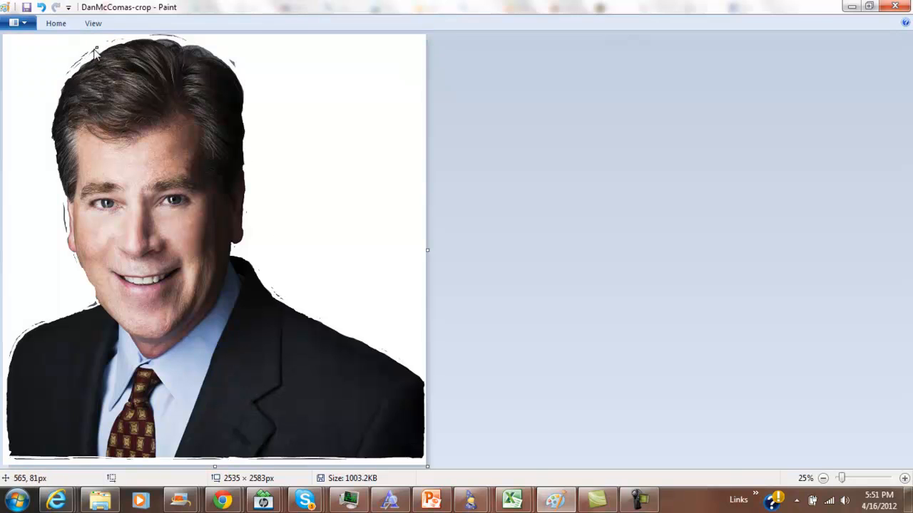
mouse_move(84, 60)
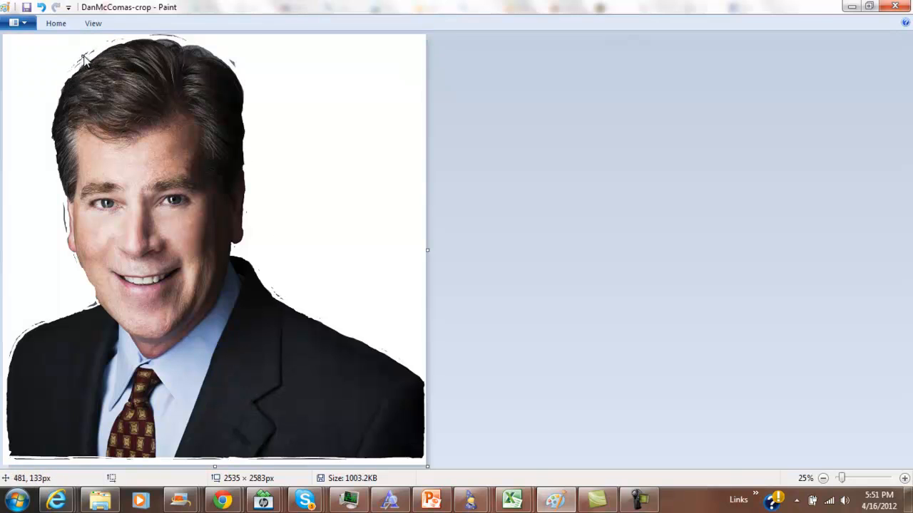
mouse_move(37, 196)
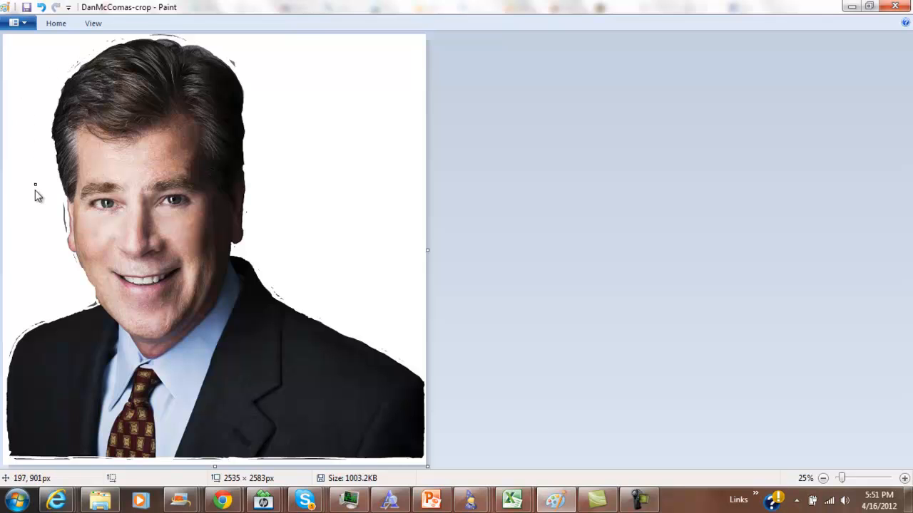
mouse_move(65, 230)
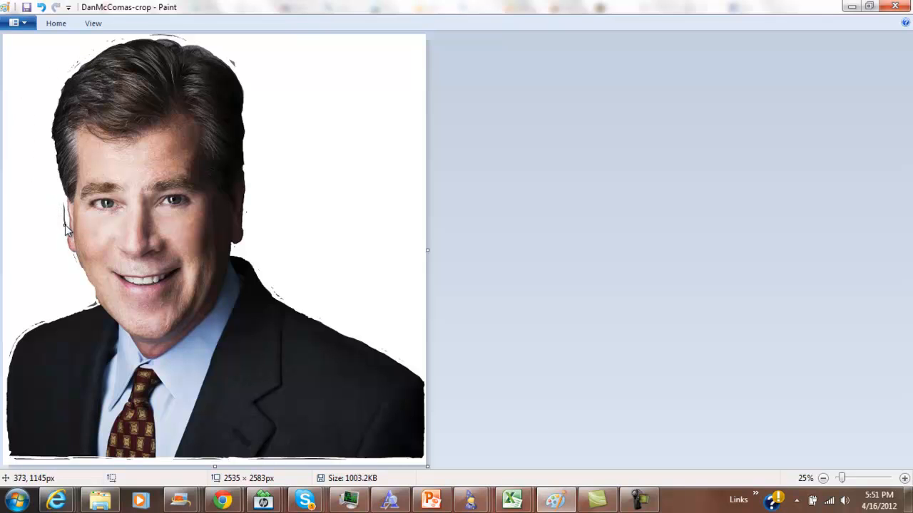
mouse_move(12, 79)
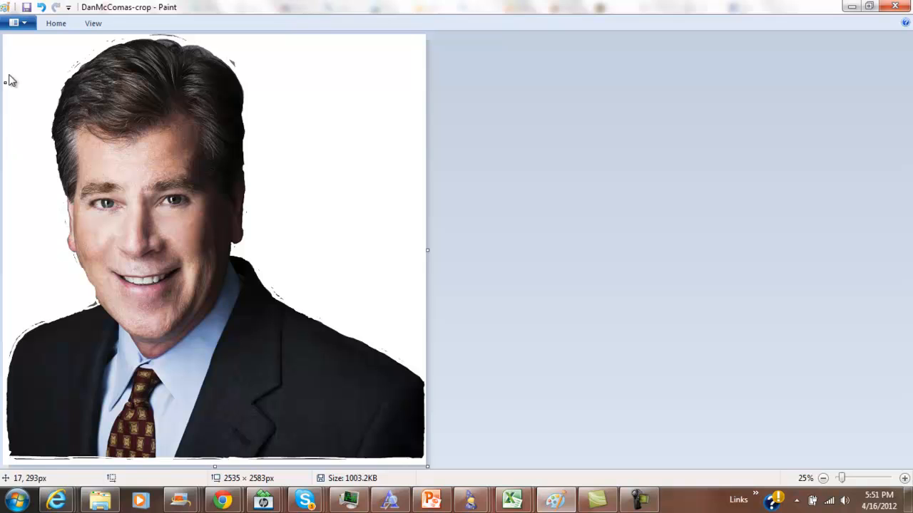
left_click(56, 23)
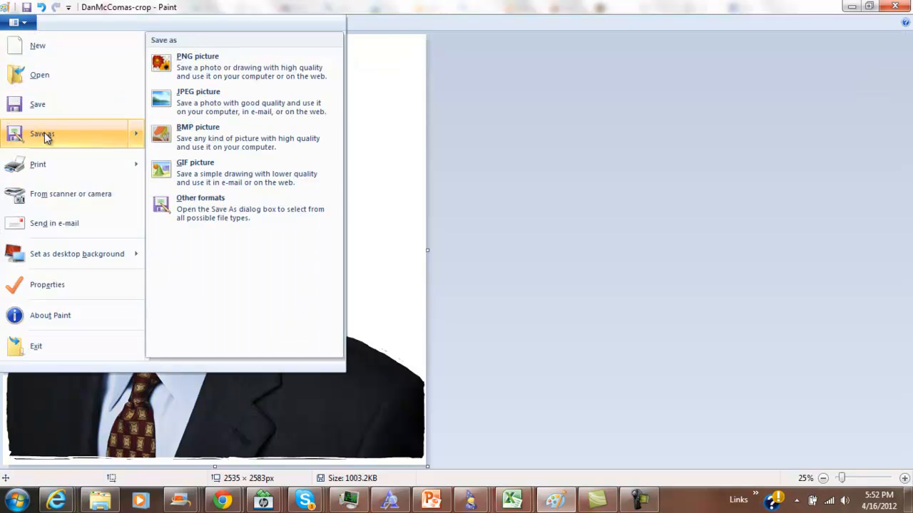
Save a JPEG copy named DanMcComas-crop in Downloads.
left_click(198, 100)
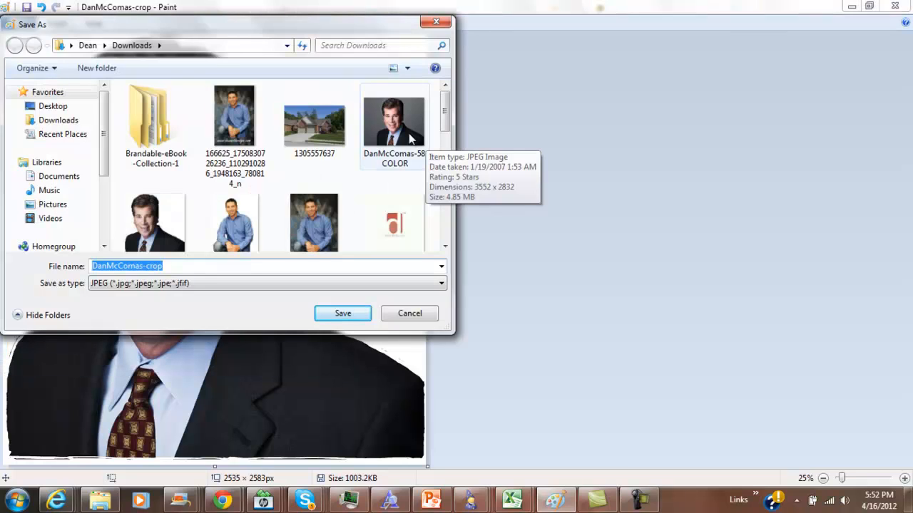
mouse_move(313, 136)
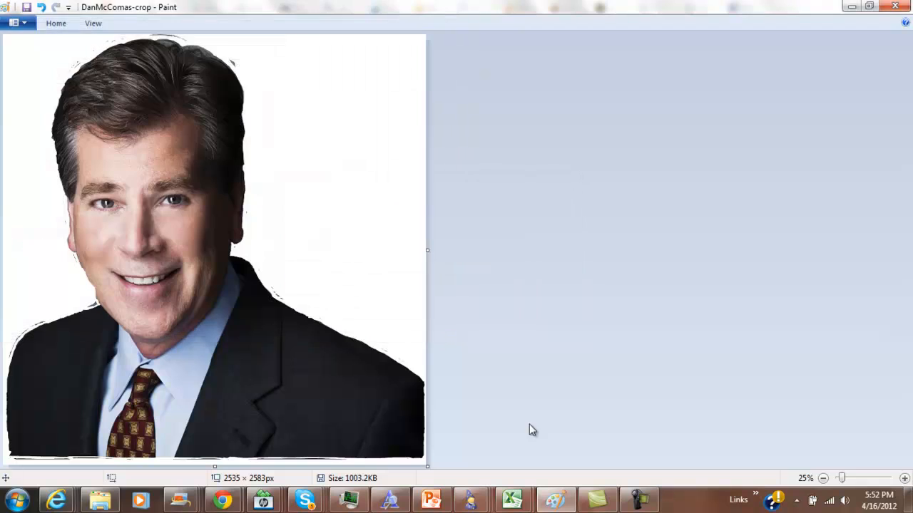
In the banner presentation, set the portrait's white as its transparent colour.
left_click(430, 499)
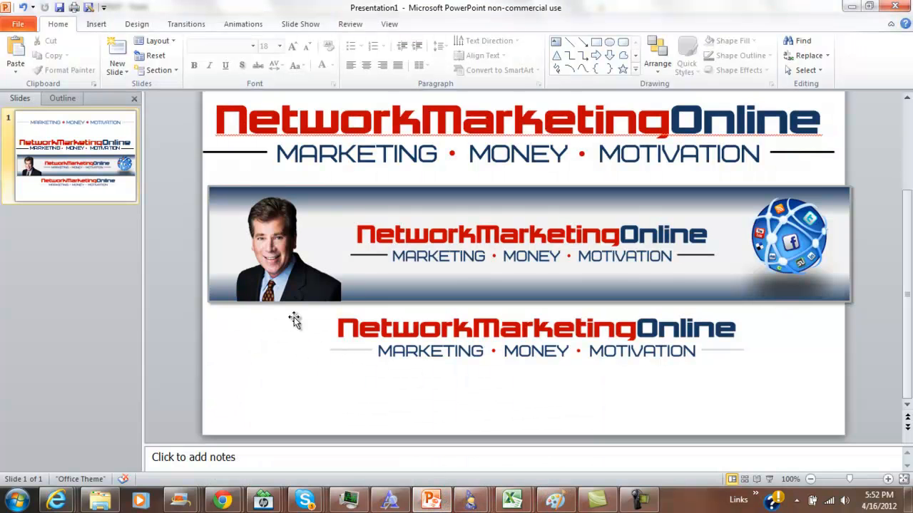
mouse_move(300, 366)
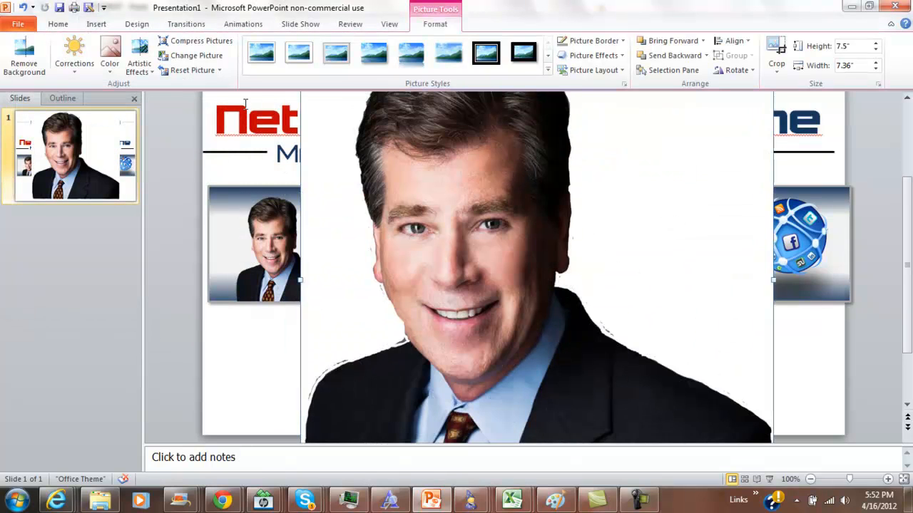
left_click(109, 57)
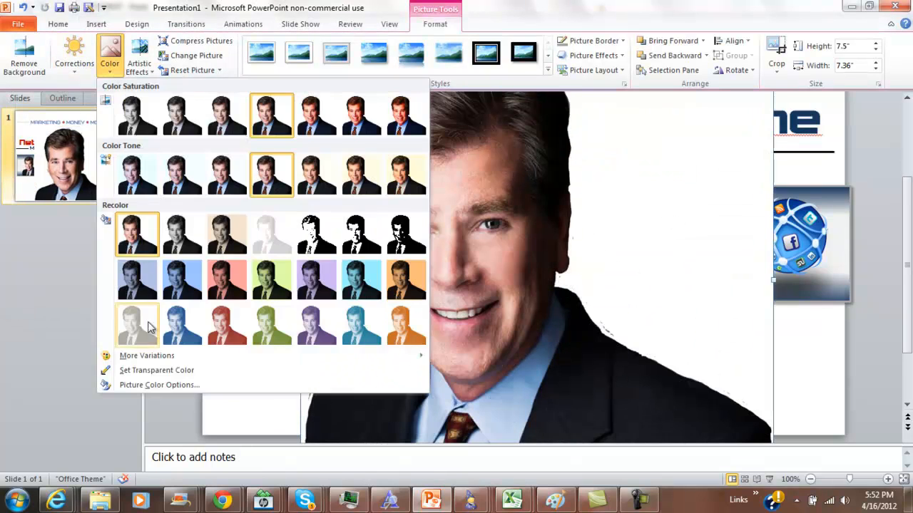
left_click(156, 370)
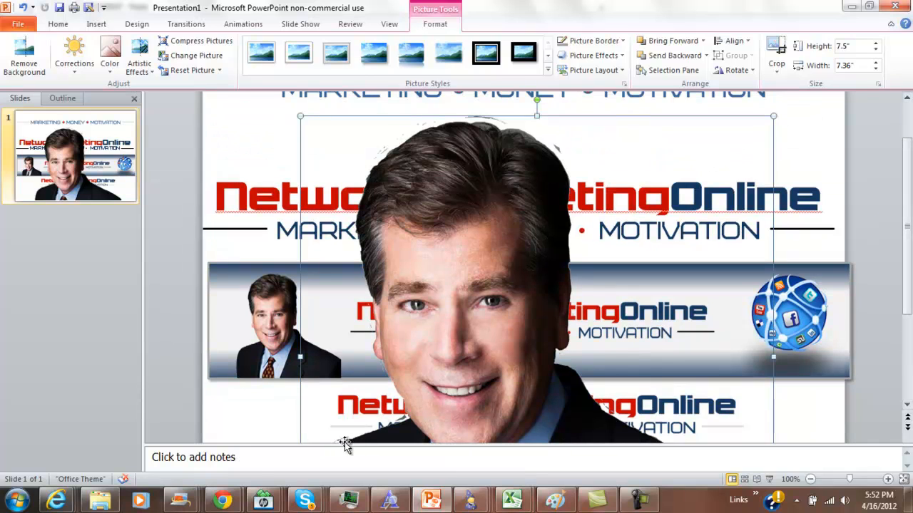
mouse_move(783, 120)
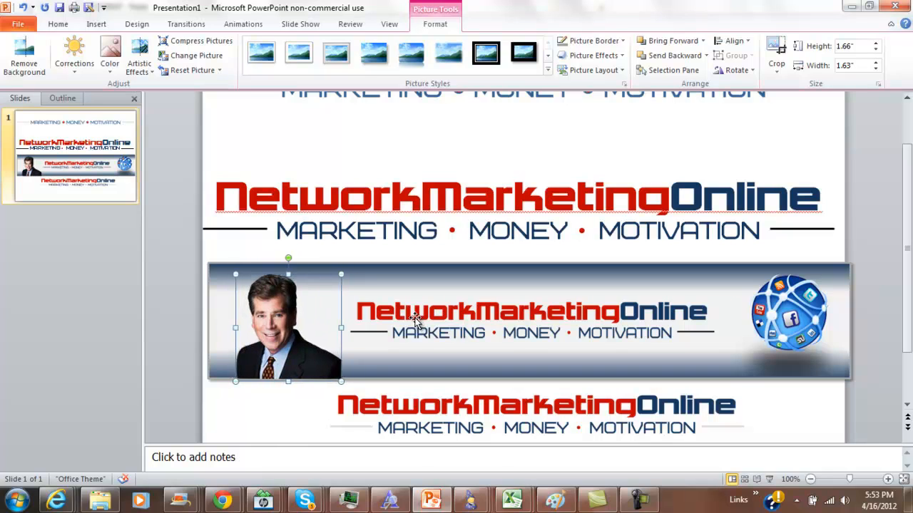
Crop the bottom of the banner portrait and bring up its context menu.
left_click(268, 421)
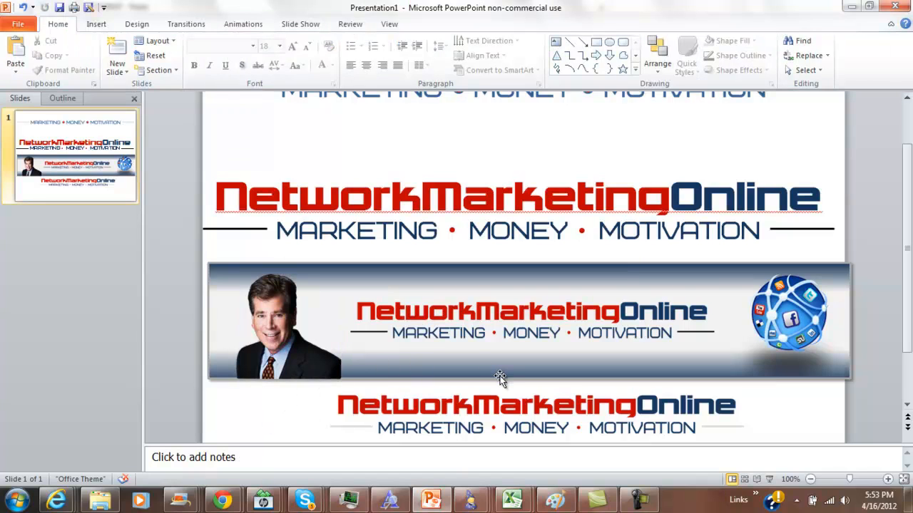
mouse_move(492, 478)
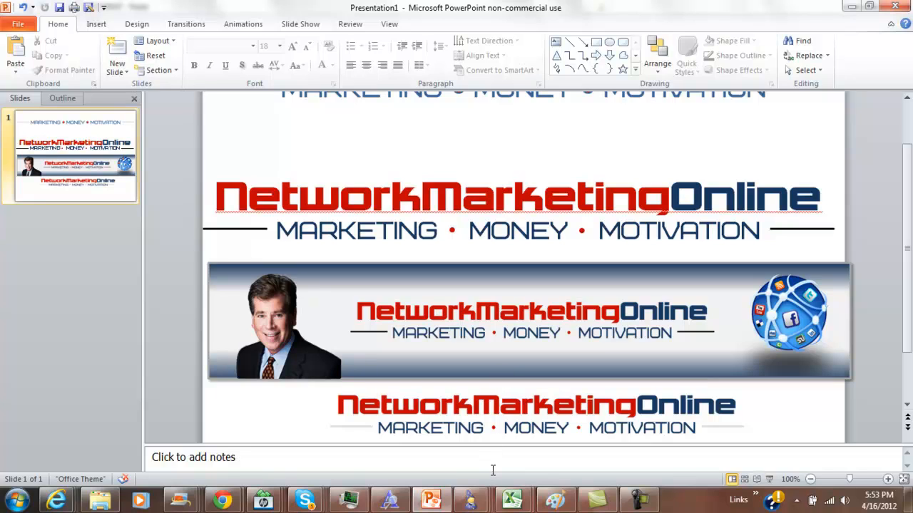
mouse_move(380, 414)
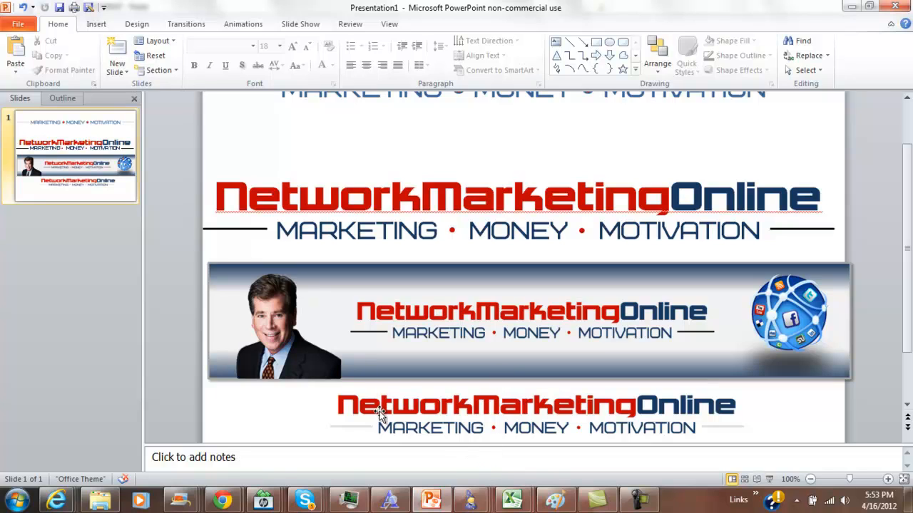
mouse_move(296, 382)
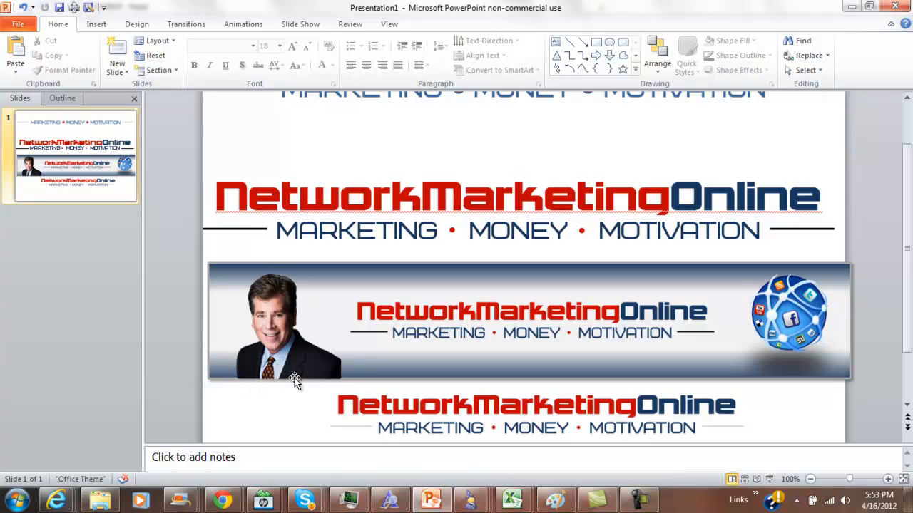
left_click(288, 350)
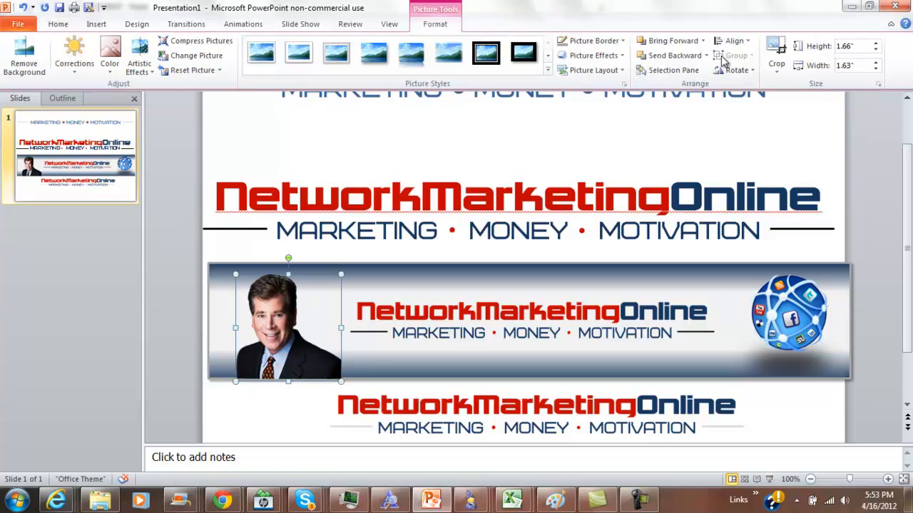
left_click(776, 57)
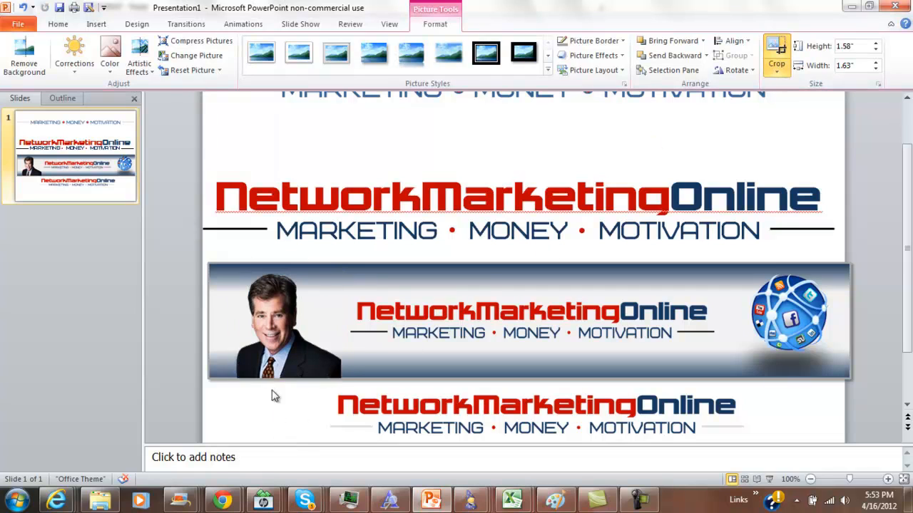
right_click(275, 321)
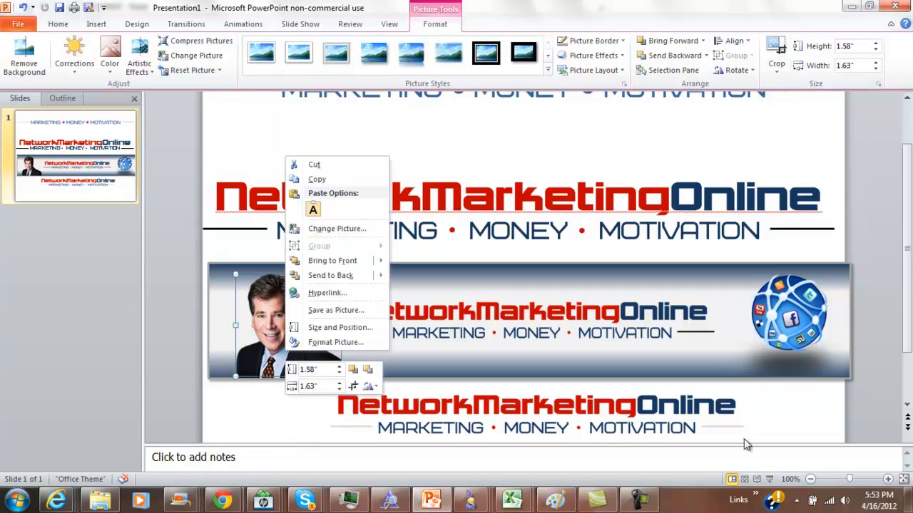
mouse_move(817, 408)
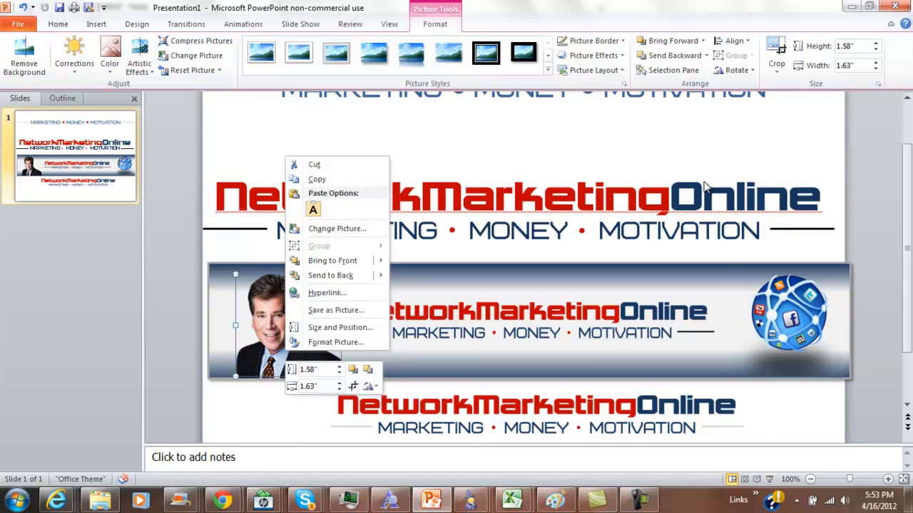
mouse_move(640, 139)
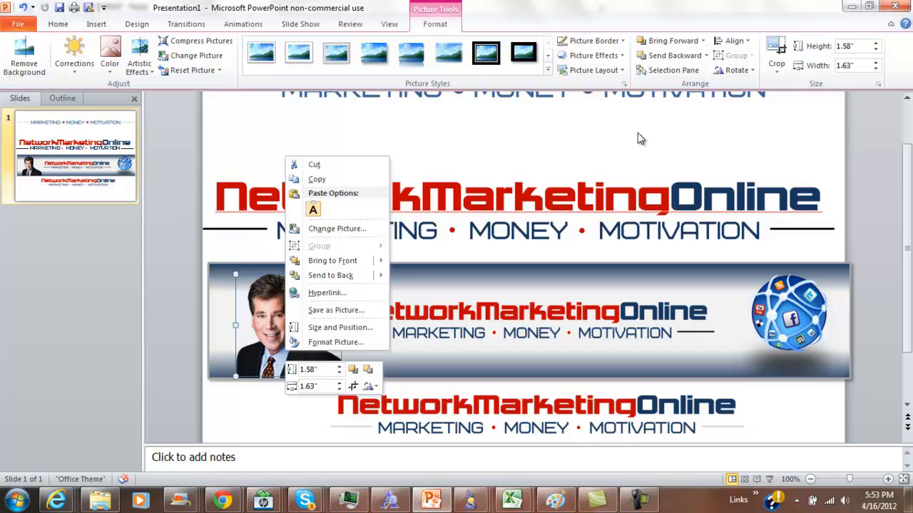